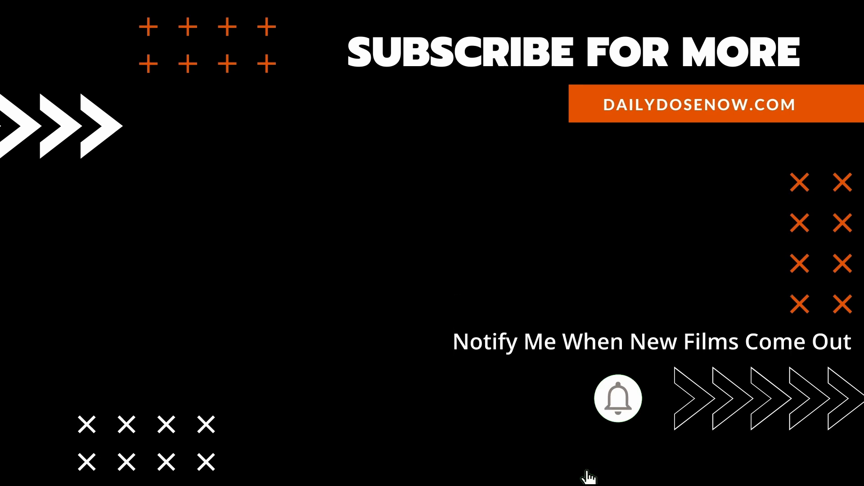
{"action": "left_click", "coordinate": [617, 398]}
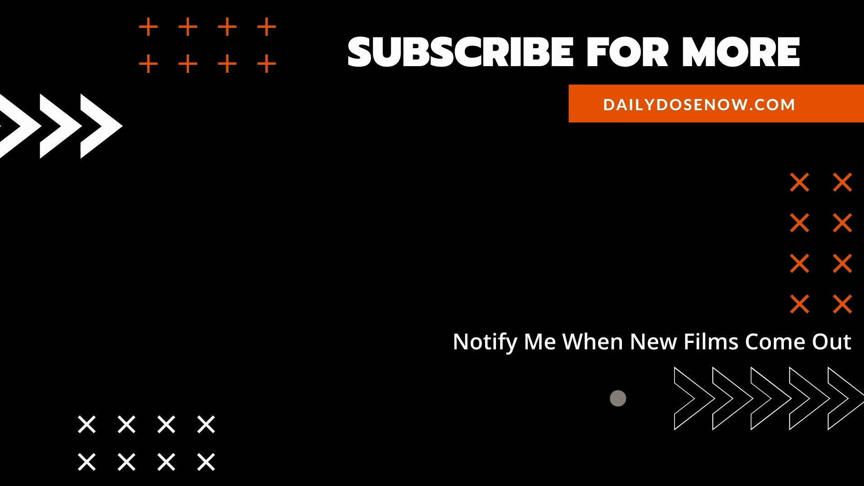